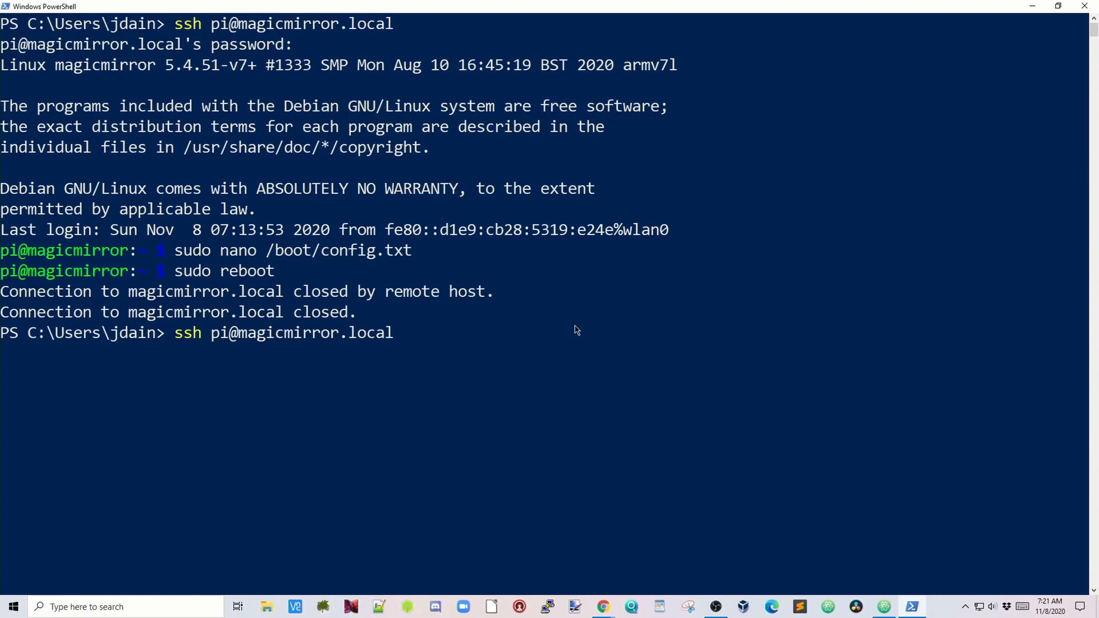
{"action": "mouse_move", "coordinate": [586, 334]}
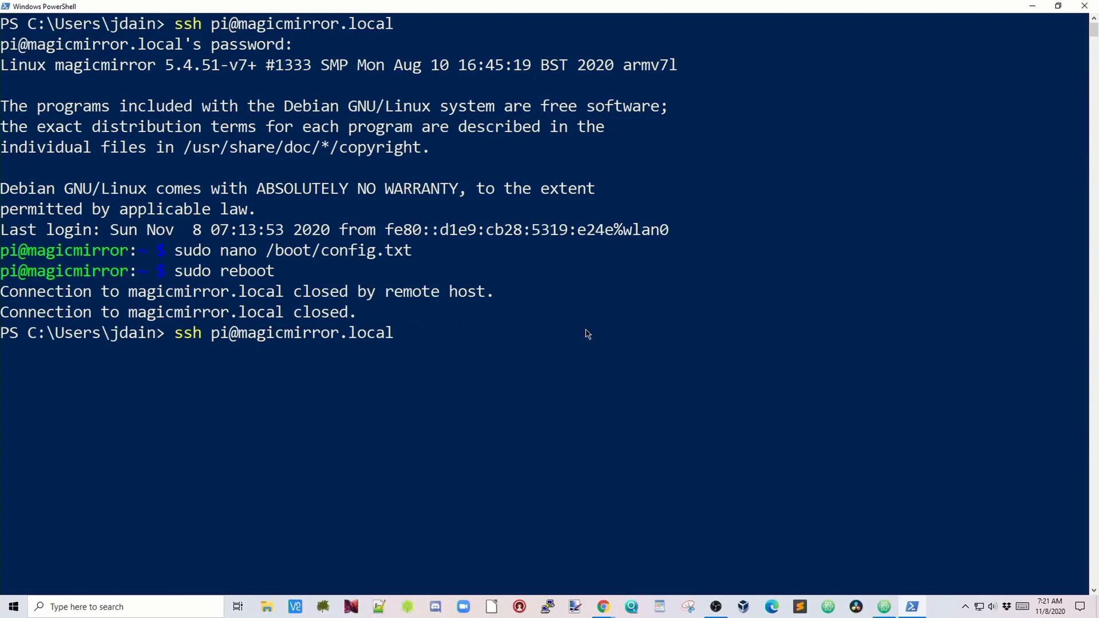
{"action": "key", "text": "Return"}
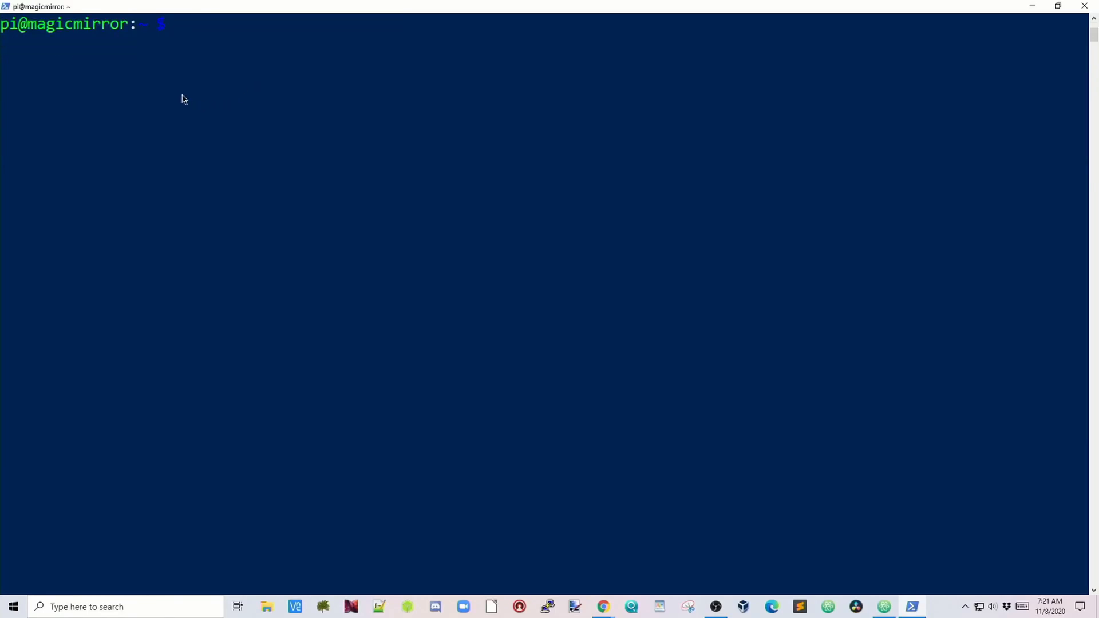
{"action": "type", "text": "cd ~/MagicMirror"}
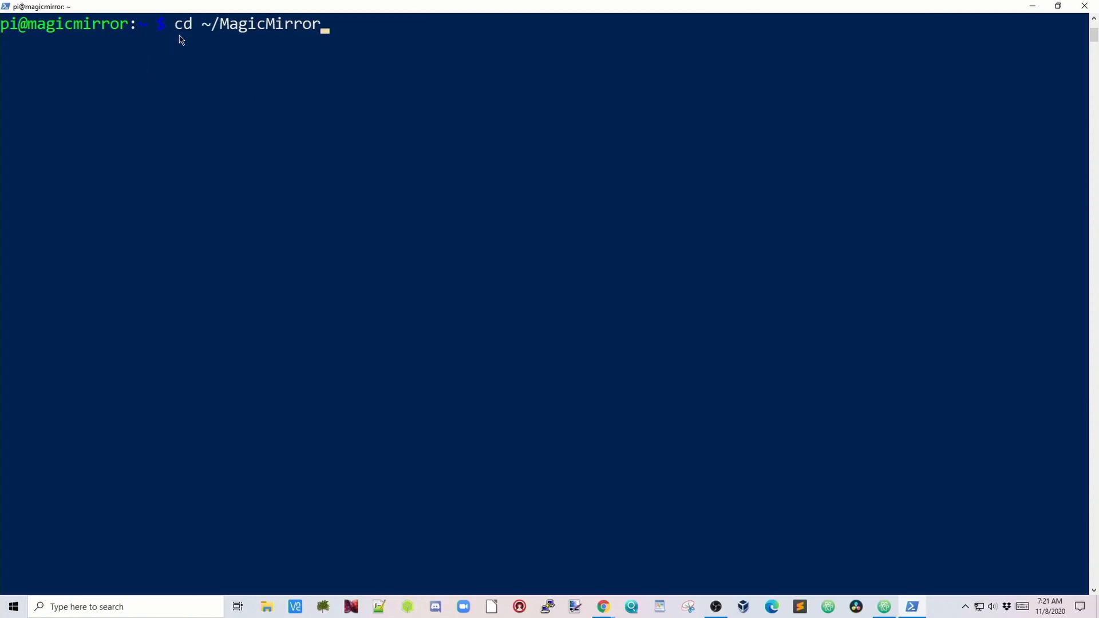
{"action": "mouse_move", "coordinate": [206, 43]}
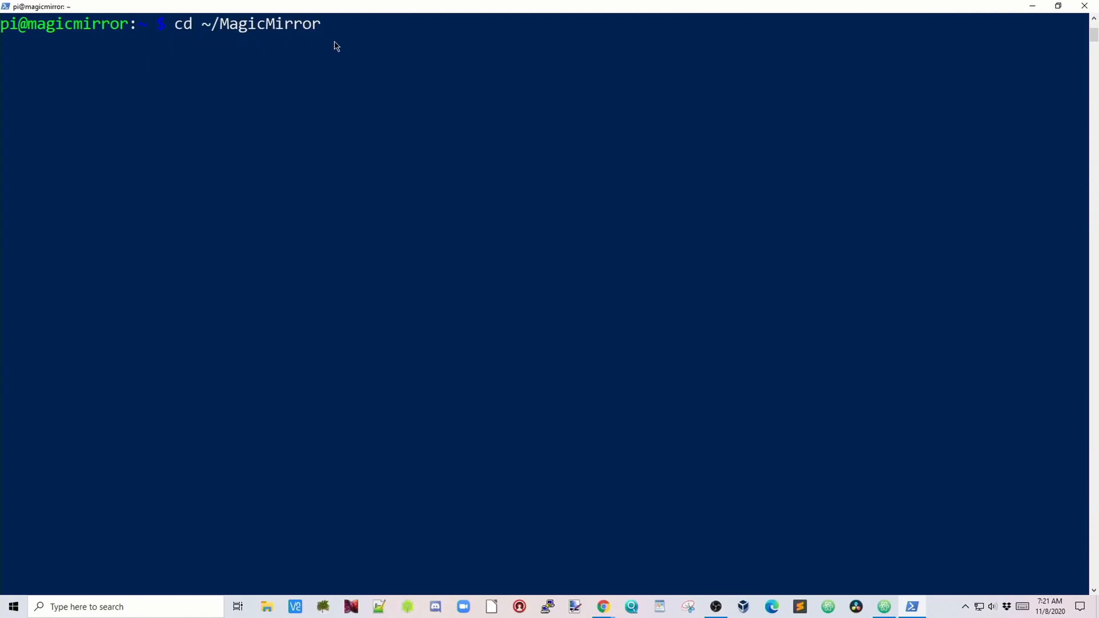
{"action": "type", "text": "nano config/config.js"}
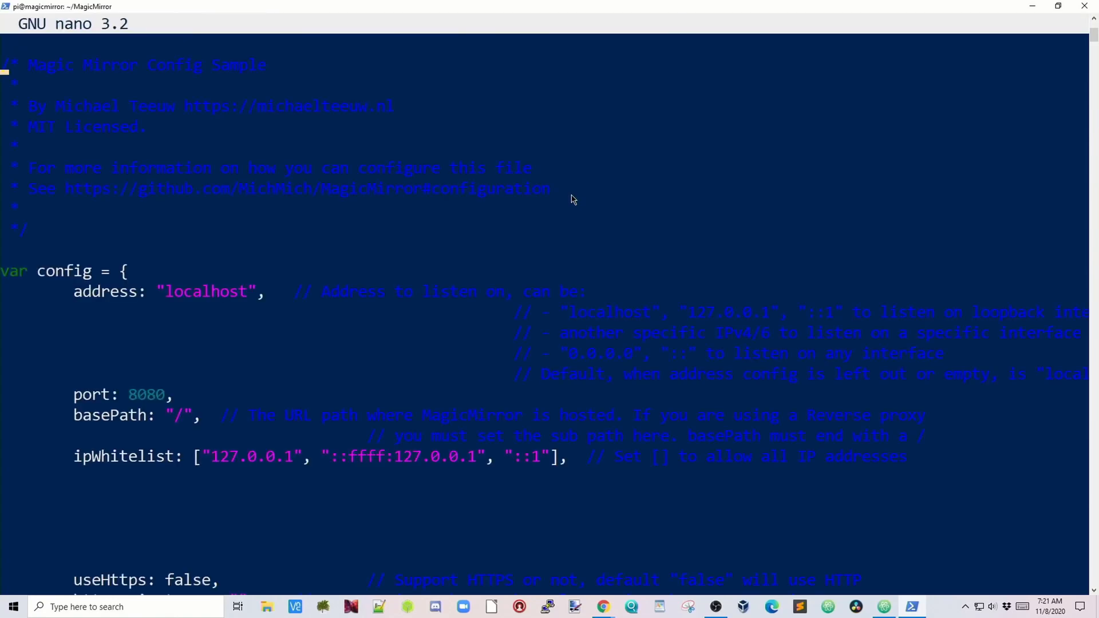
{"action": "mouse_move", "coordinate": [600, 214]}
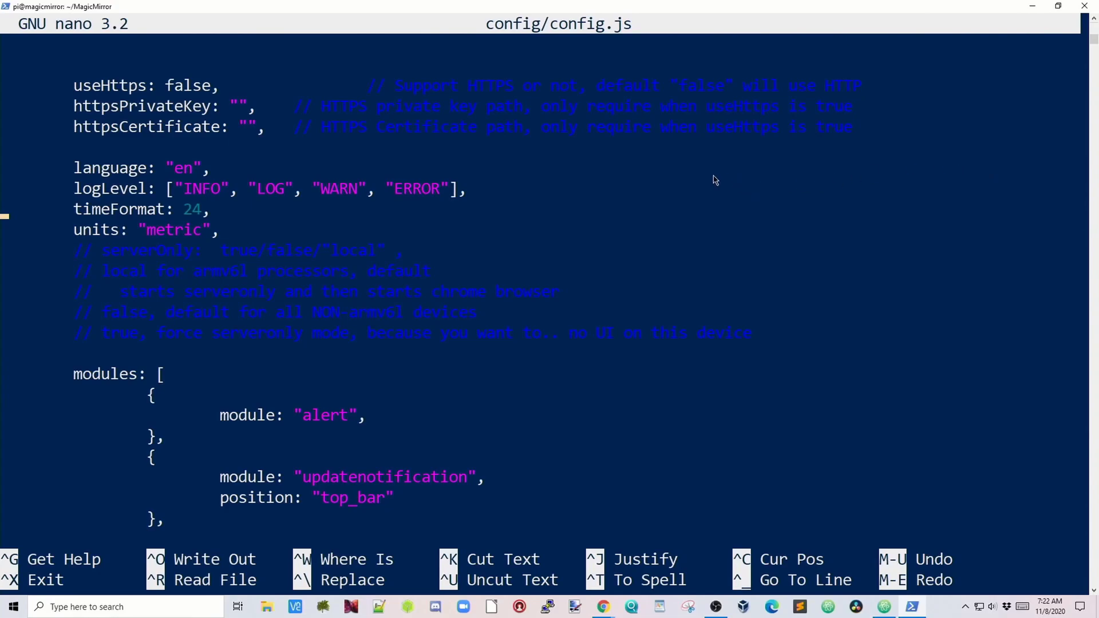
{"action": "mouse_move", "coordinate": [349, 206]}
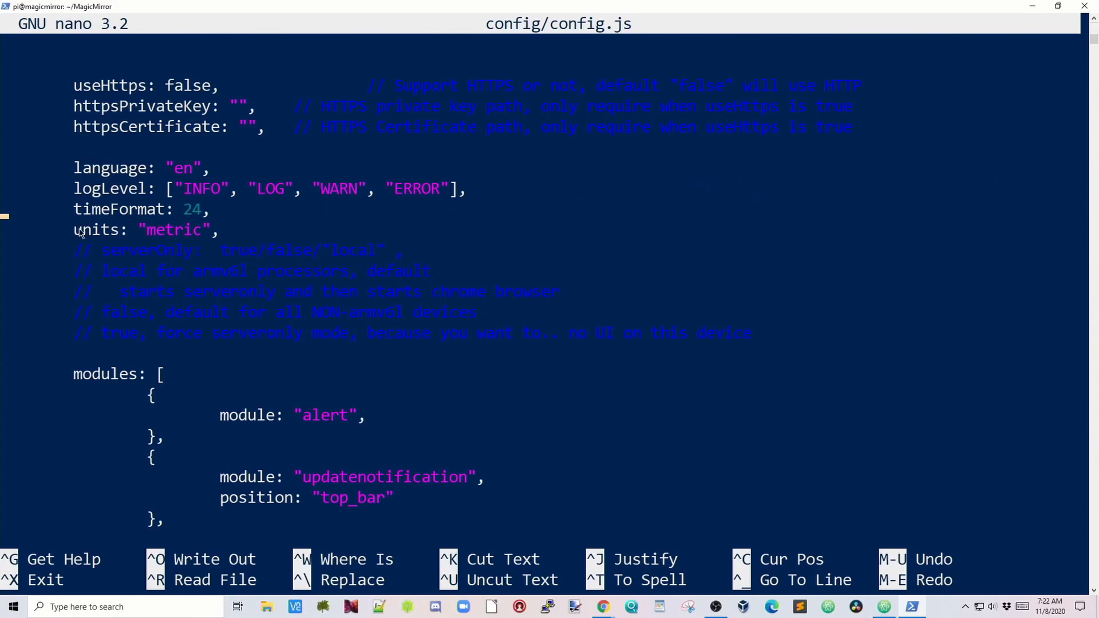
{"action": "mouse_move", "coordinate": [236, 207]}
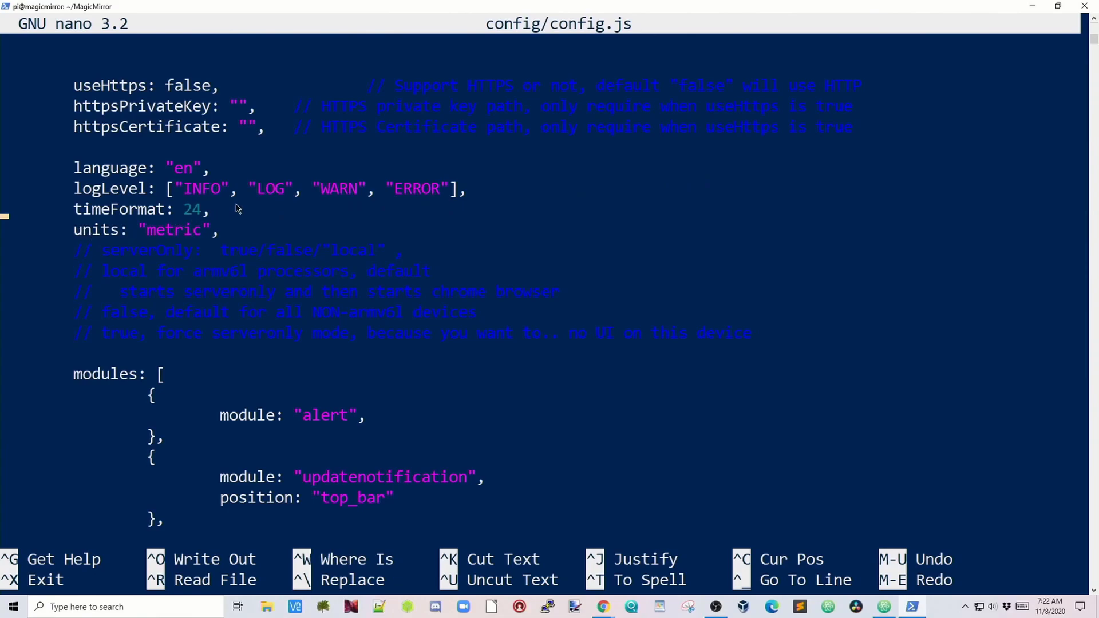
{"action": "mouse_move", "coordinate": [588, 123]}
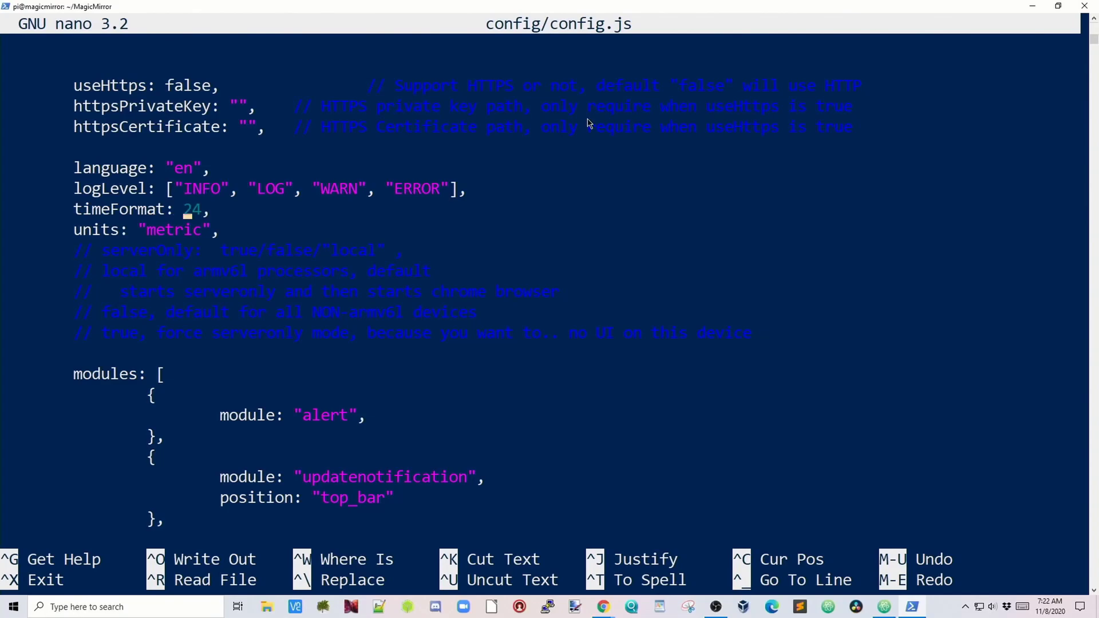
Step: Set timeFormat to 12 and begin changing units from metric to imperial
{"action": "type", "text": "12"}
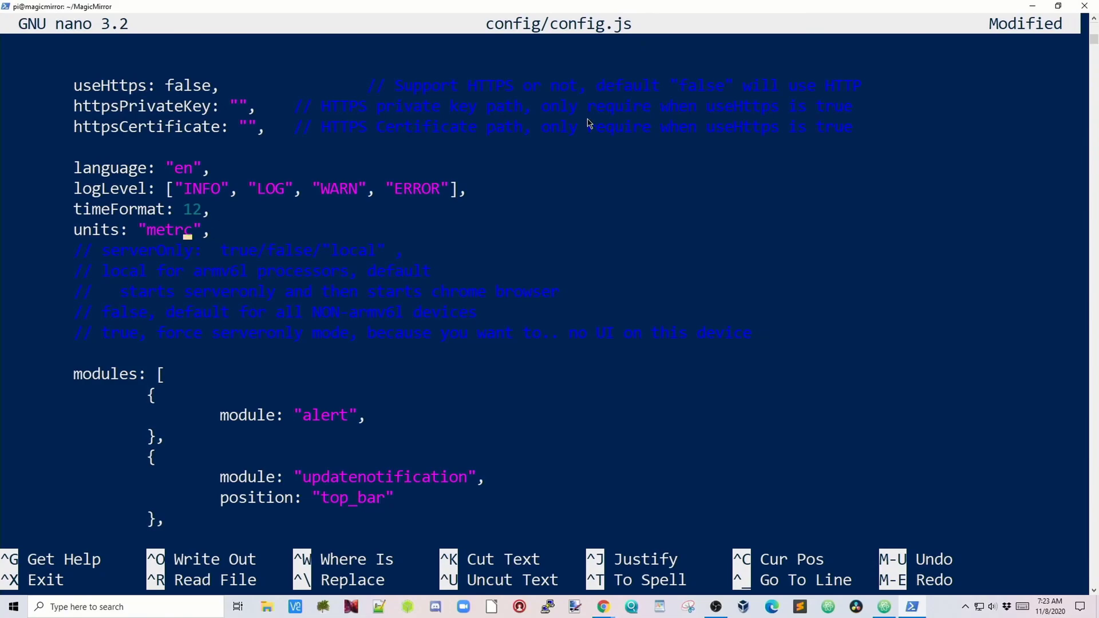
{"action": "type", "text": "imperil"}
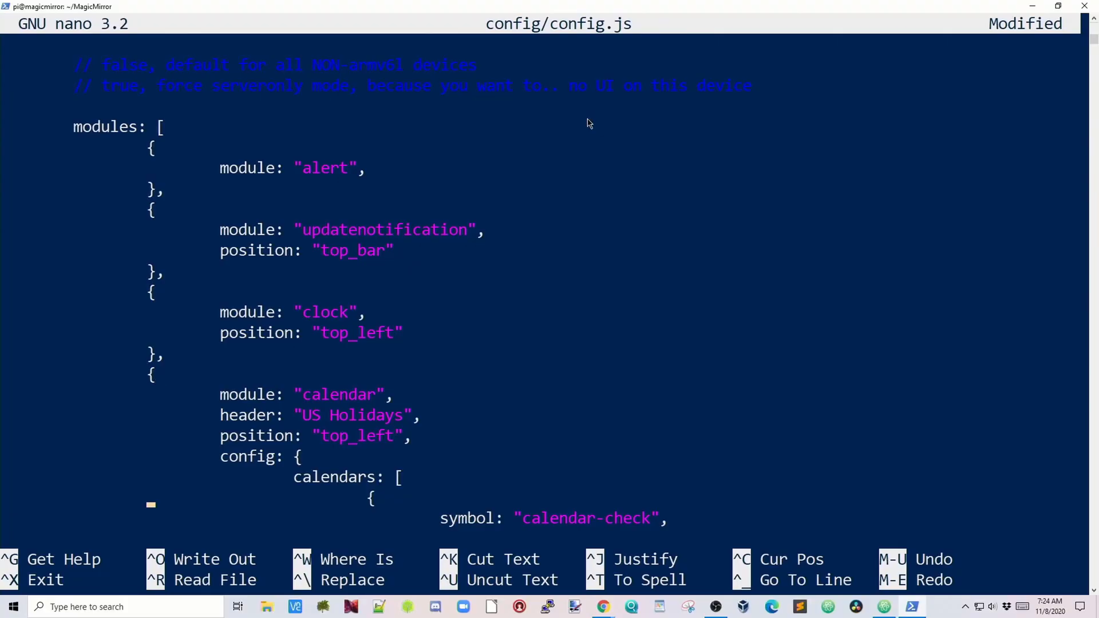
Step: Scroll down to the currentweather module's locationID and API key settings
{"action": "scroll", "scroll_direction": "down", "scroll_amount": 3}
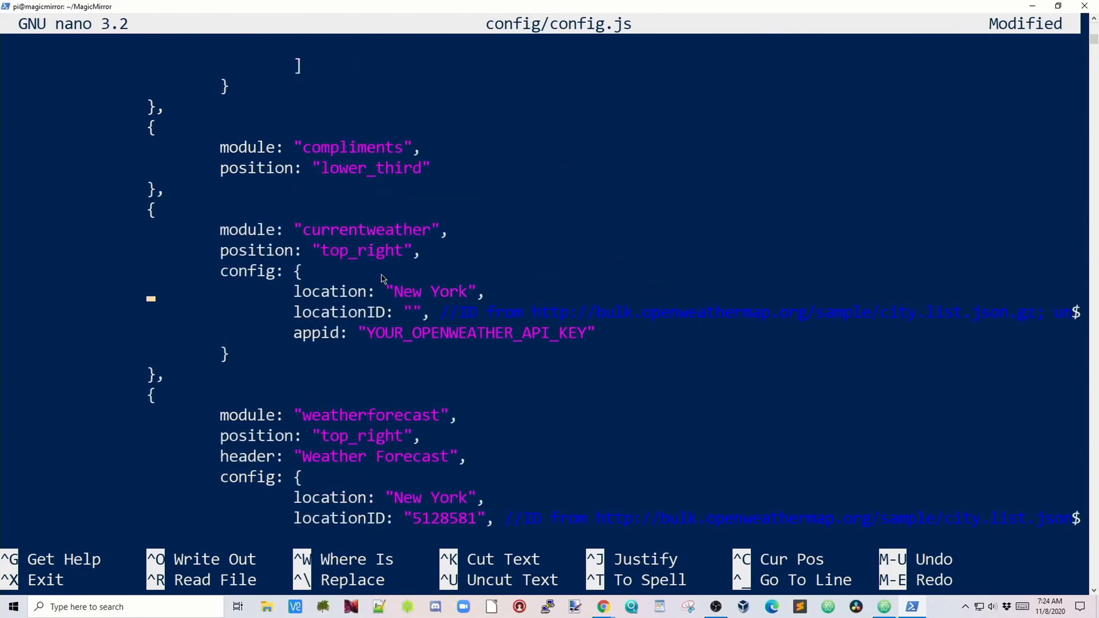
{"action": "mouse_move", "coordinate": [382, 308]}
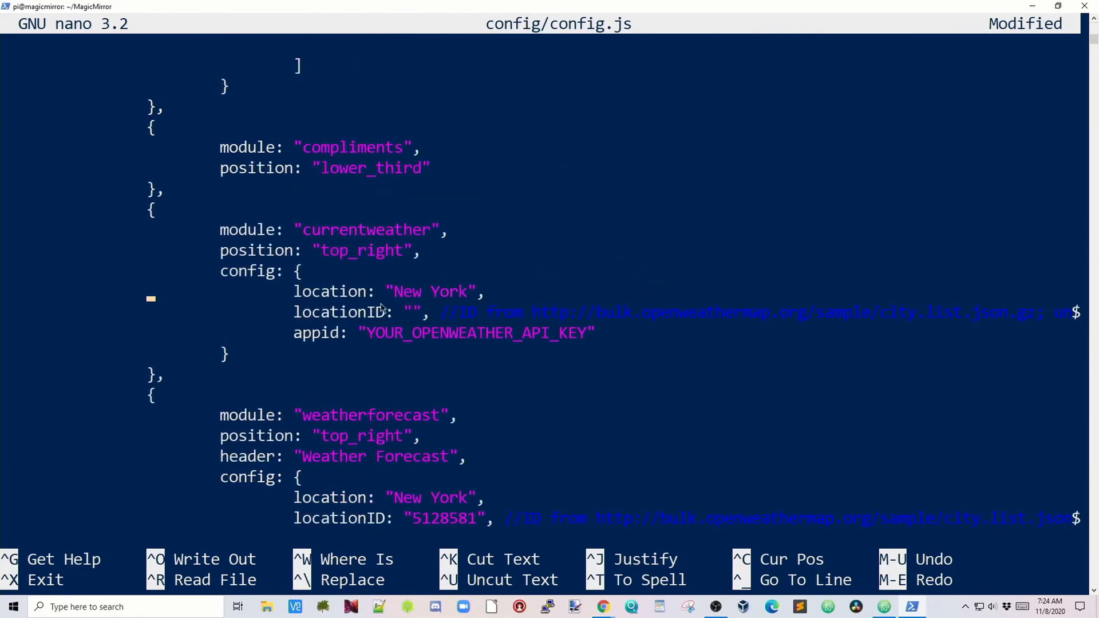
{"action": "mouse_move", "coordinate": [519, 316]}
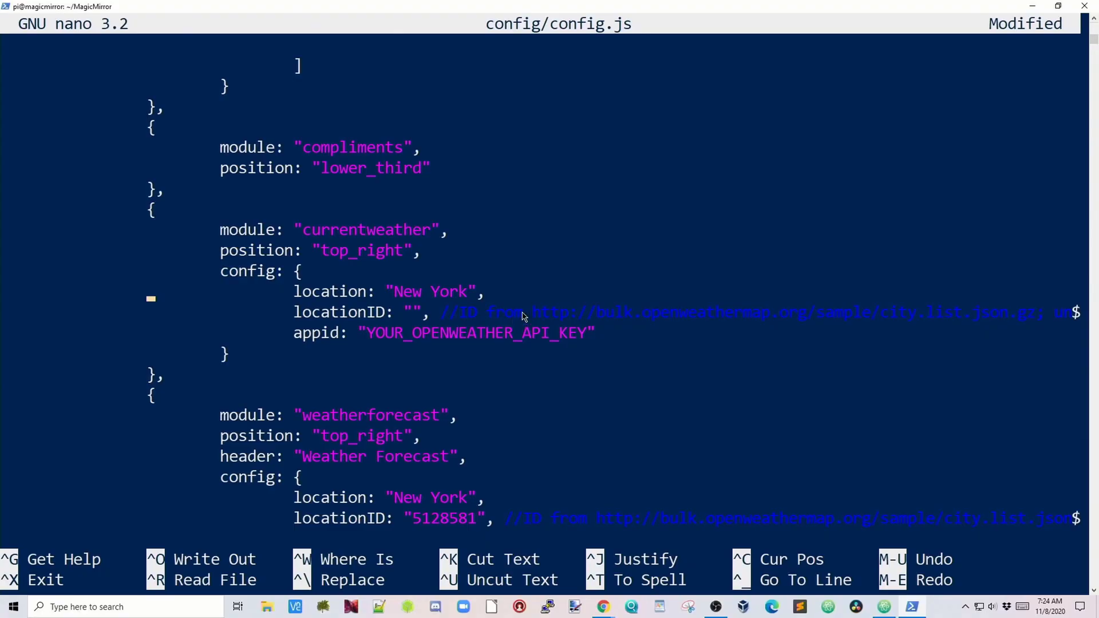
Step: Select the bulk.openweathermap.org city.list URL in the locationID comment
{"action": "double_click", "coordinate": [561, 312]}
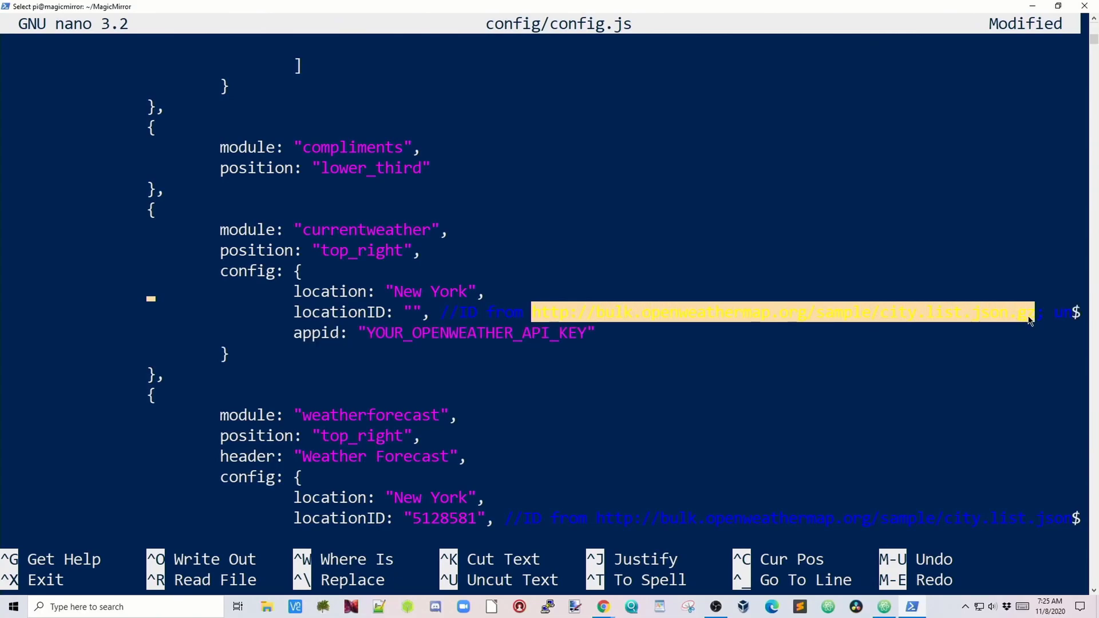
{"action": "mouse_move", "coordinate": [575, 328]}
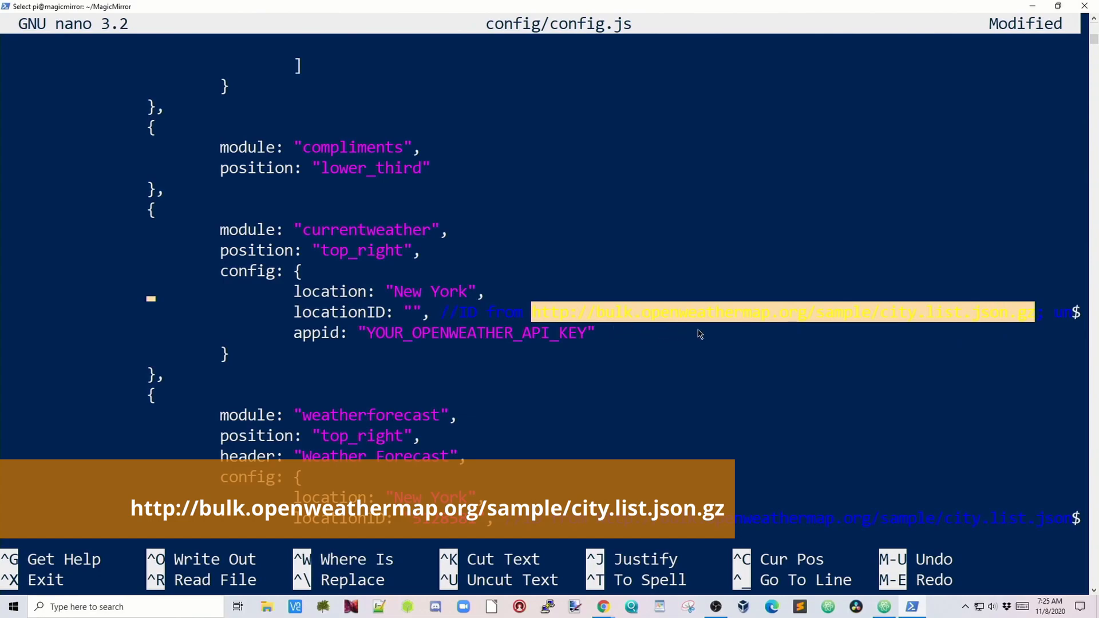
{"action": "mouse_move", "coordinate": [856, 329]}
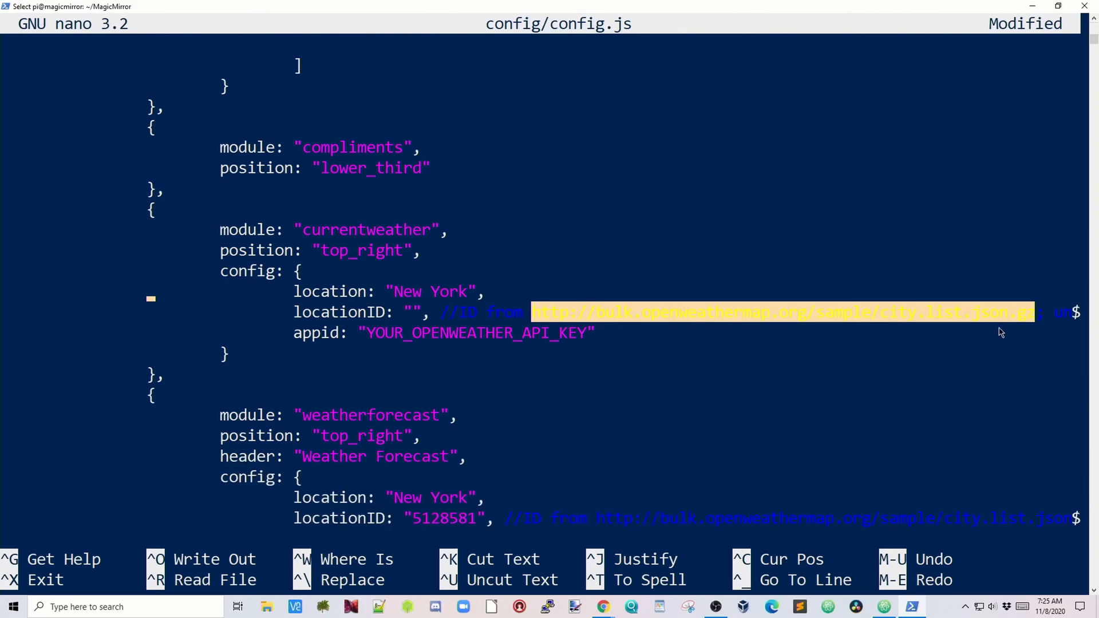
{"action": "mouse_move", "coordinate": [895, 316]}
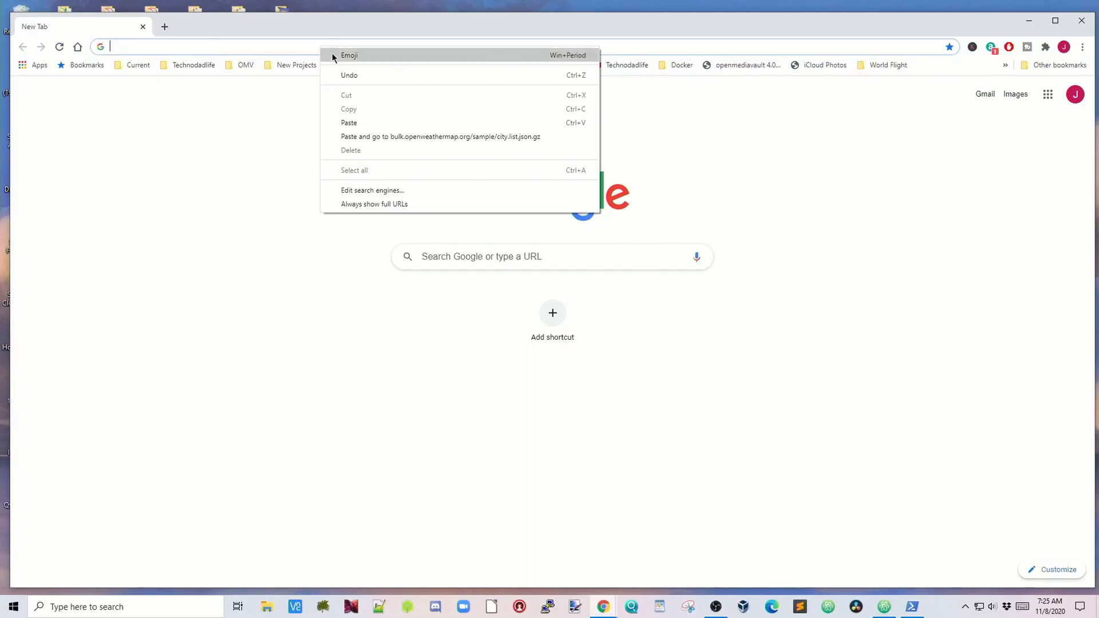
Step: Paste and go to the copied city list address in Chrome to download city.list.json.gz
{"action": "left_click", "coordinate": [441, 136]}
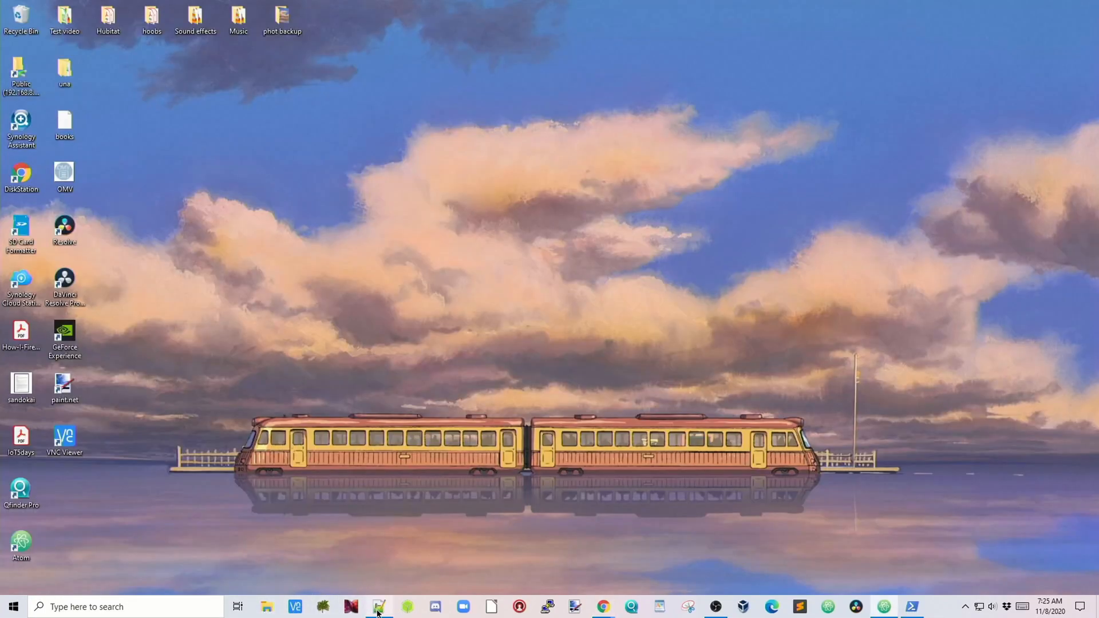
Step: Bring up the downloaded city.list.json in Notepad++ to find Chautauqua County's id
{"action": "left_click", "coordinate": [379, 607]}
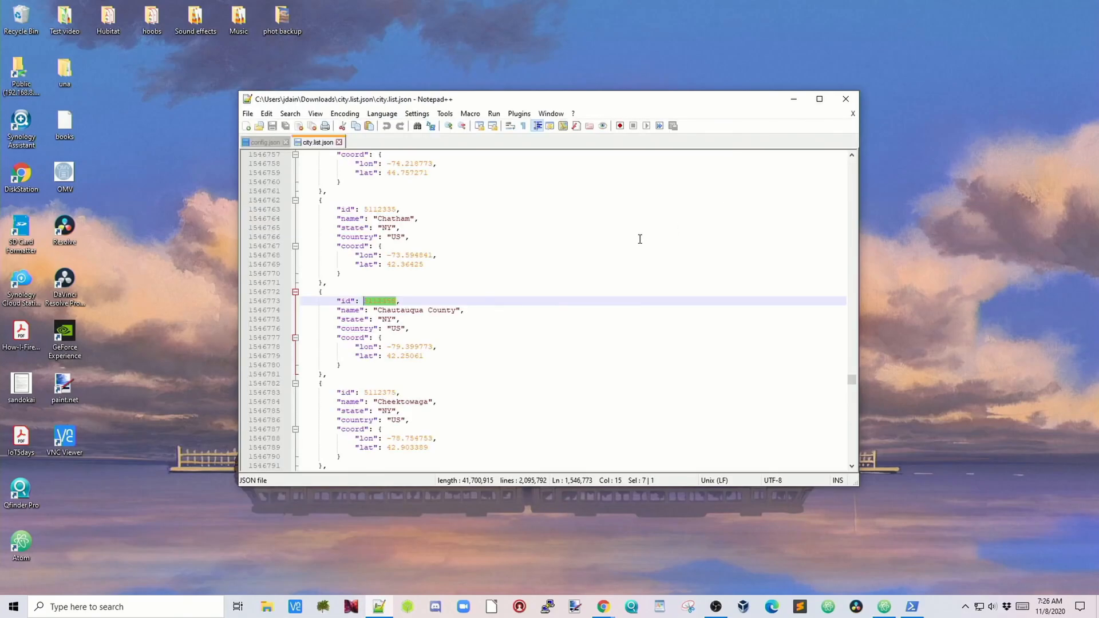
{"action": "mouse_move", "coordinate": [628, 239]}
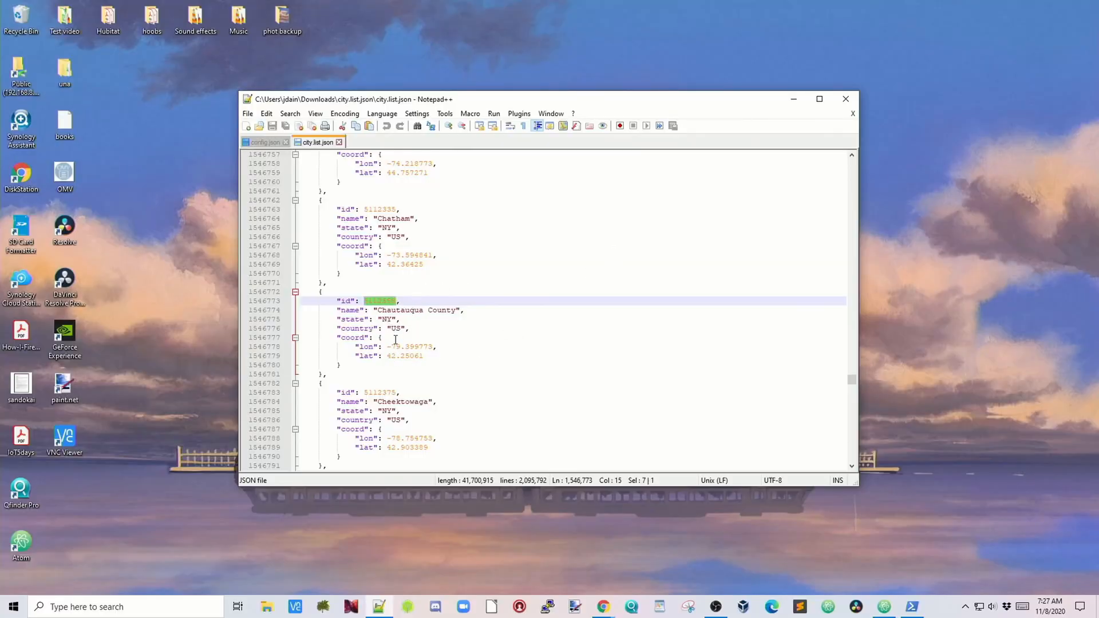
{"action": "mouse_move", "coordinate": [366, 310]}
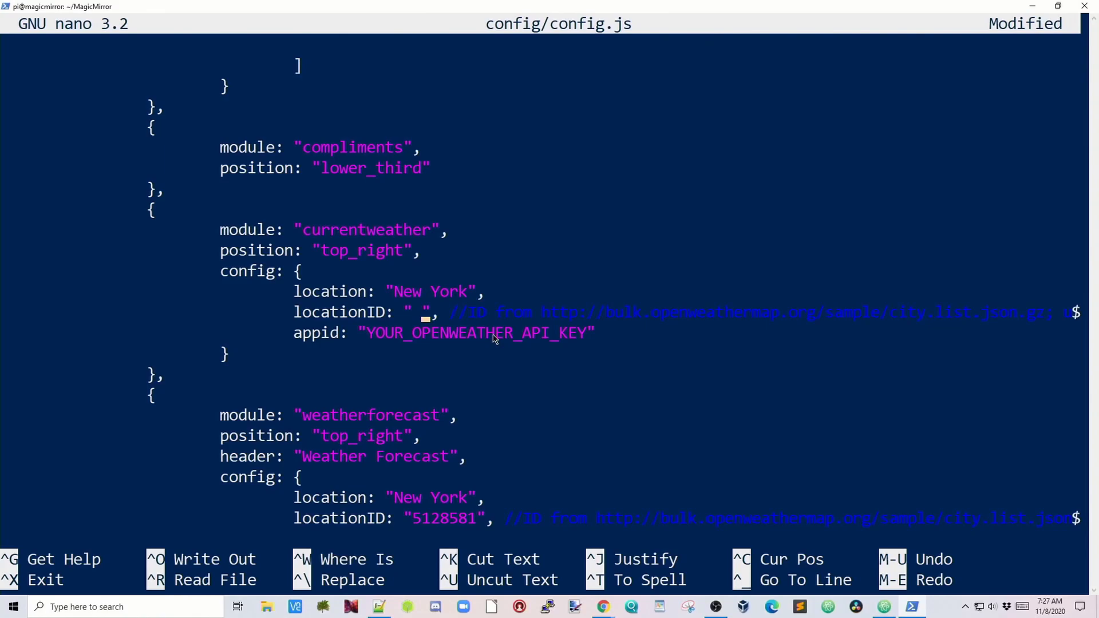
Step: Fill the currentweather locationID with 5112358
{"action": "type", "text": "5112358"}
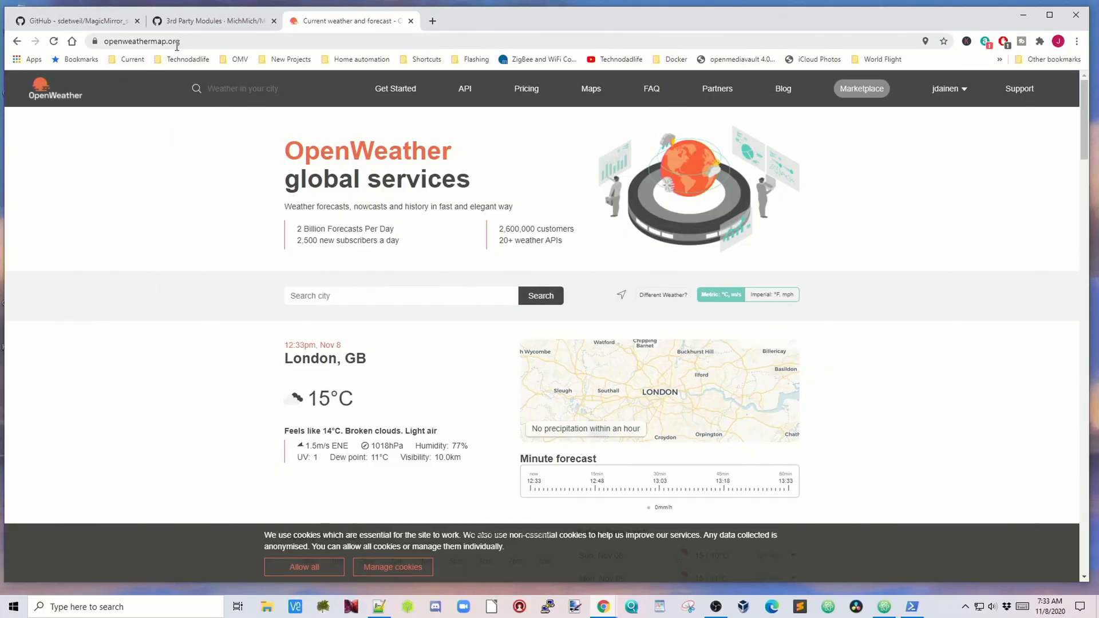
Step: Go to the OpenWeather API page and scroll through the Weather API collections
{"action": "left_click", "coordinate": [463, 89]}
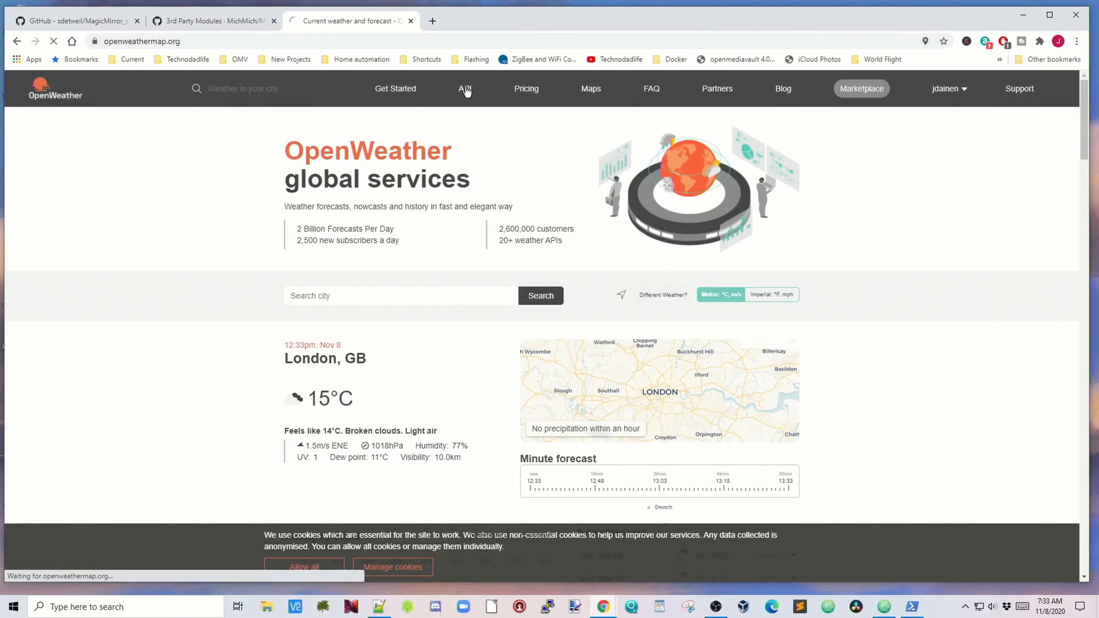
{"action": "left_click", "coordinate": [464, 88]}
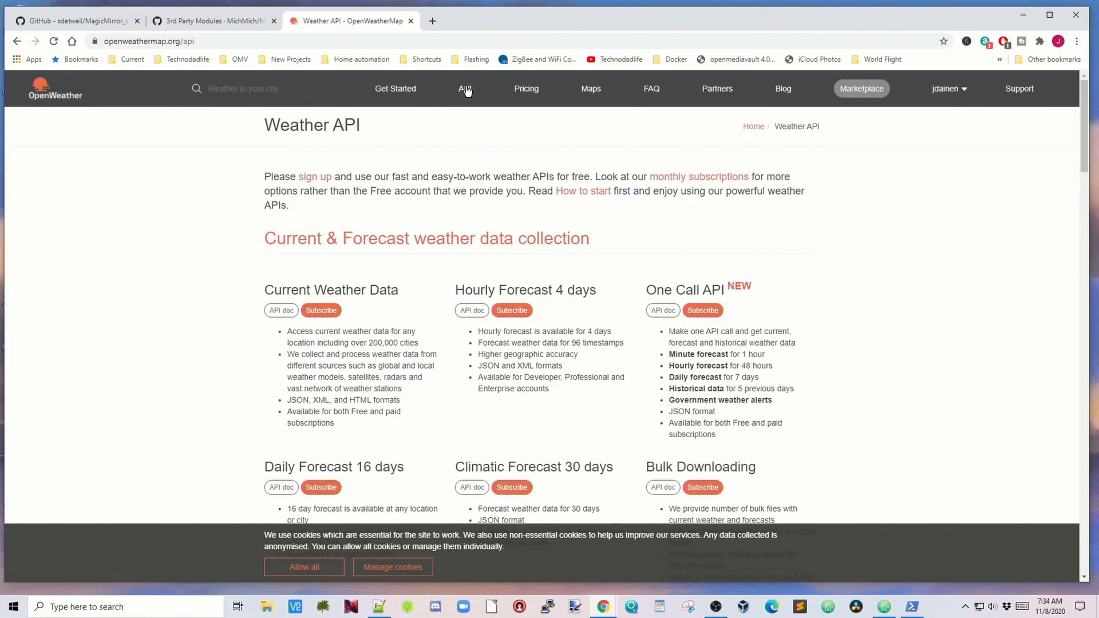
{"action": "scroll", "scroll_direction": "down", "scroll_amount": 3}
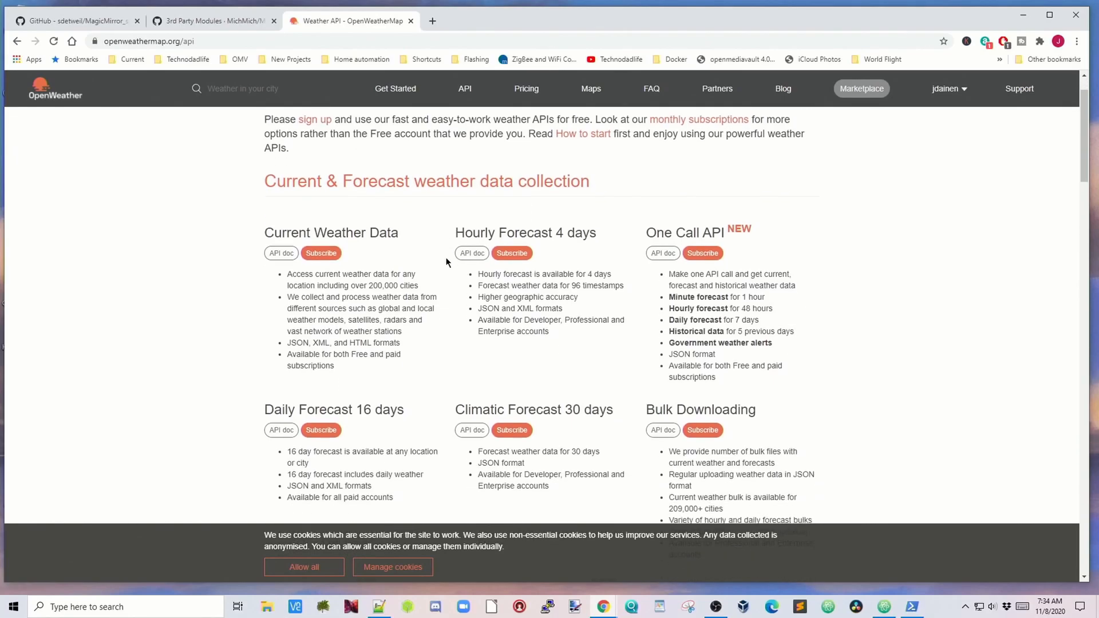
{"action": "mouse_move", "coordinate": [320, 253]}
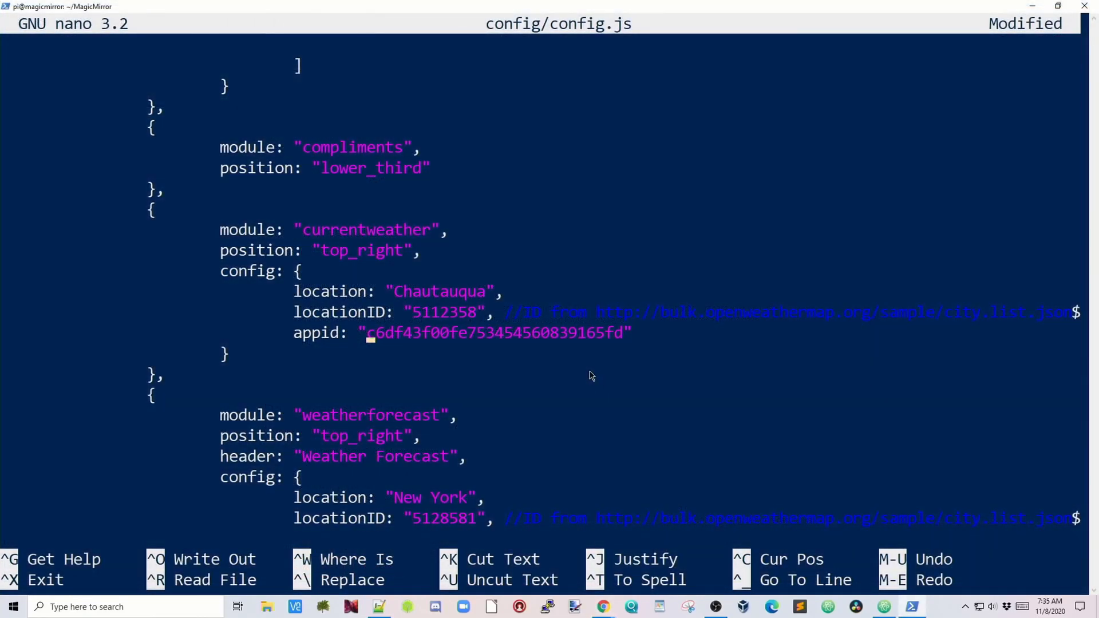
{"action": "mouse_move", "coordinate": [1004, 457]}
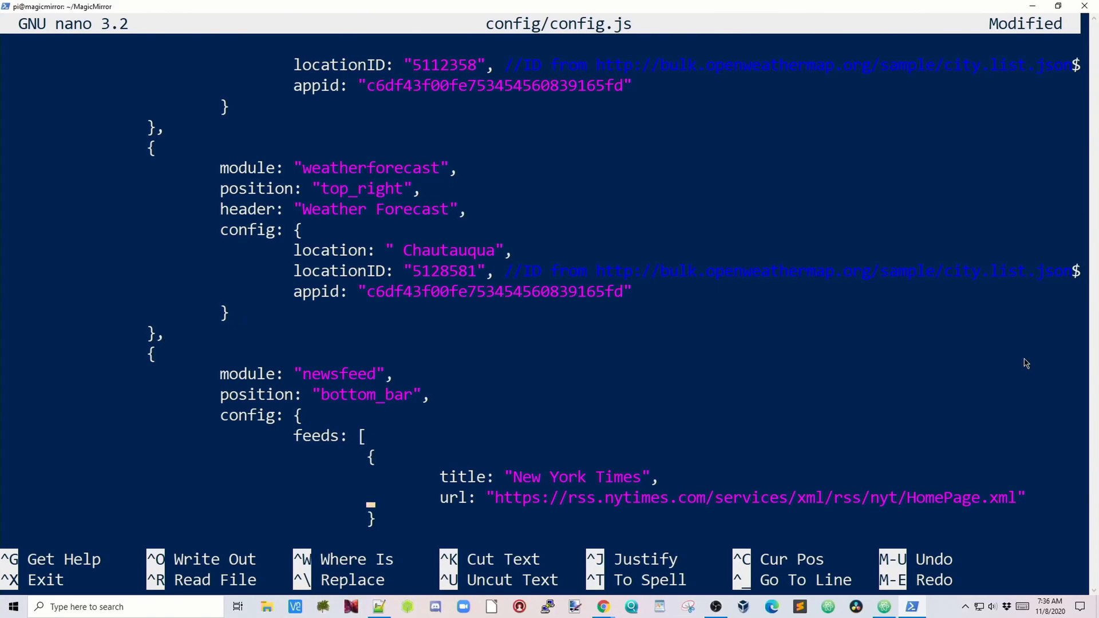
Step: Exit nano and confirm saving the modified config buffer
{"action": "scroll", "scroll_direction": "down", "scroll_amount": 3}
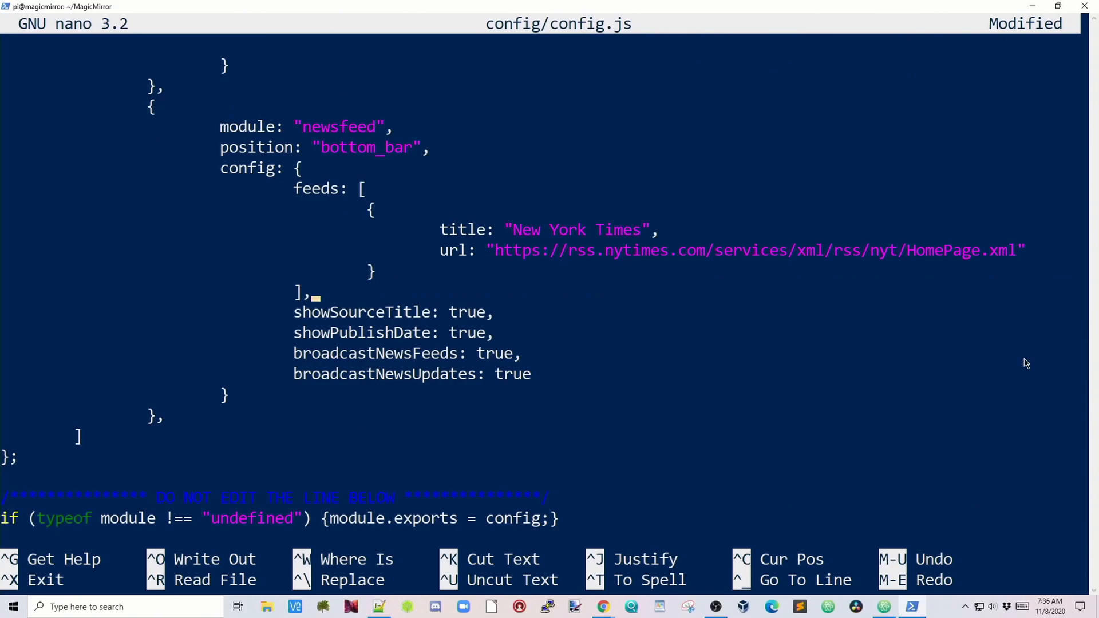
{"action": "key", "text": "Down"}
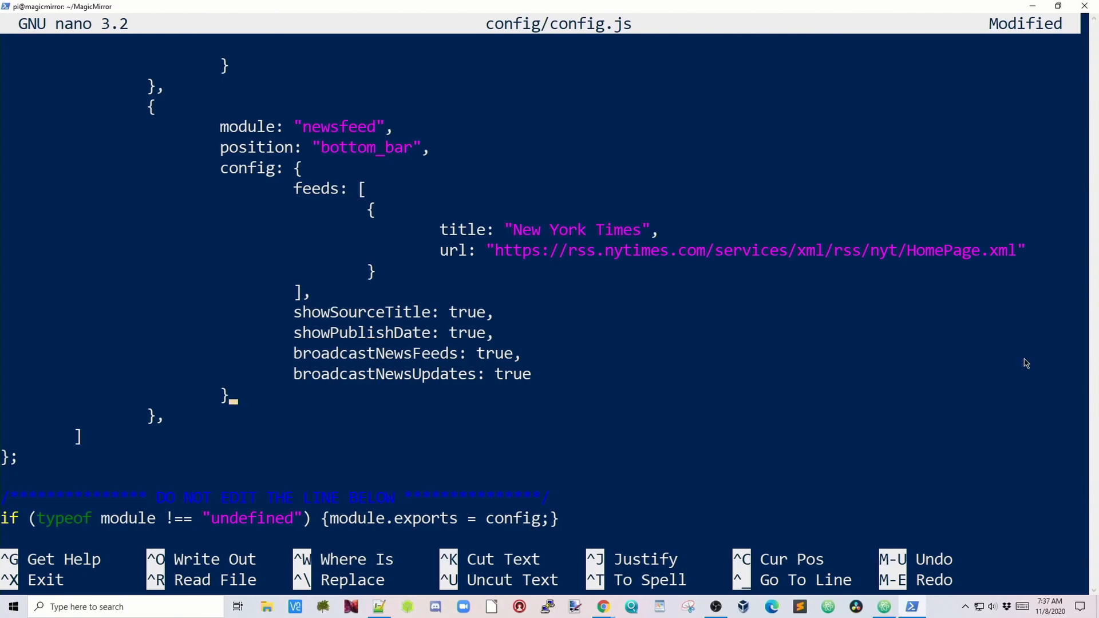
{"action": "key", "text": "ctrl+x"}
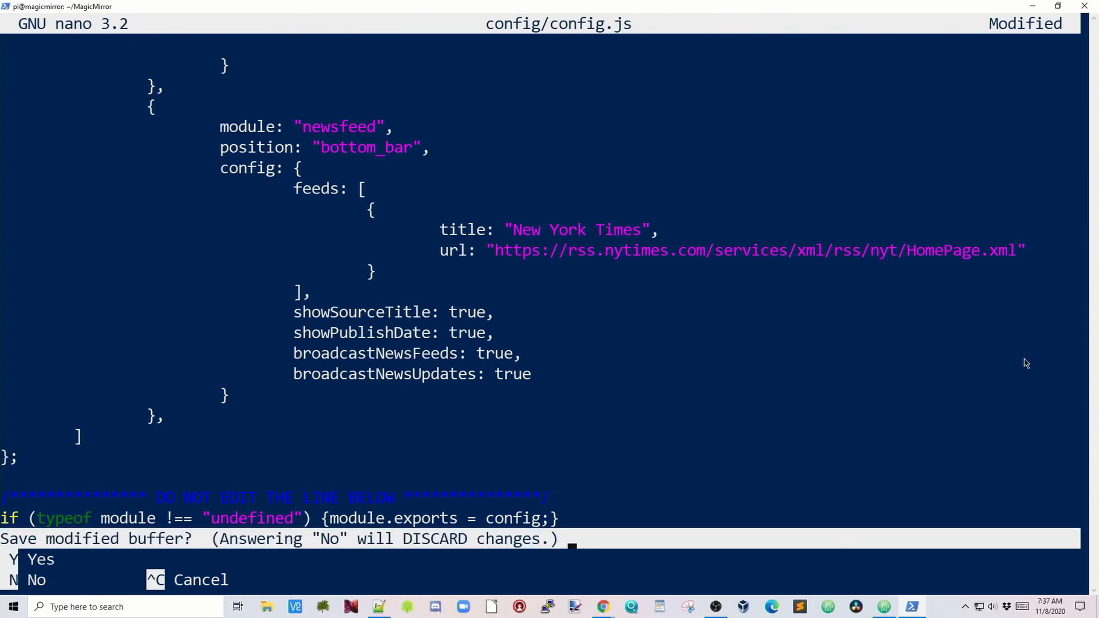
{"action": "key", "text": "y"}
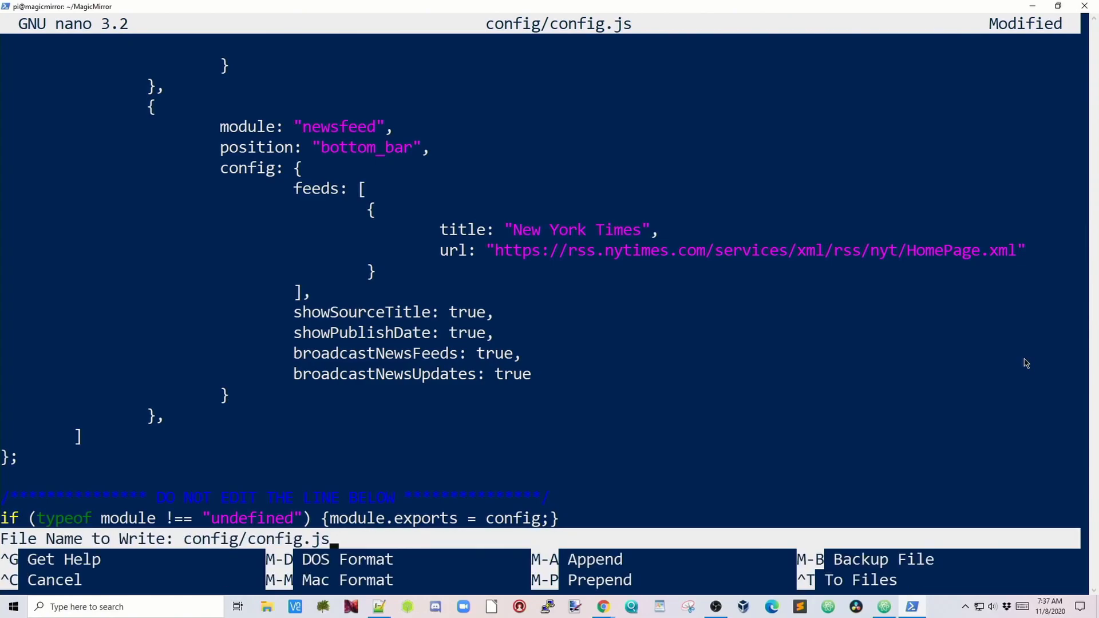